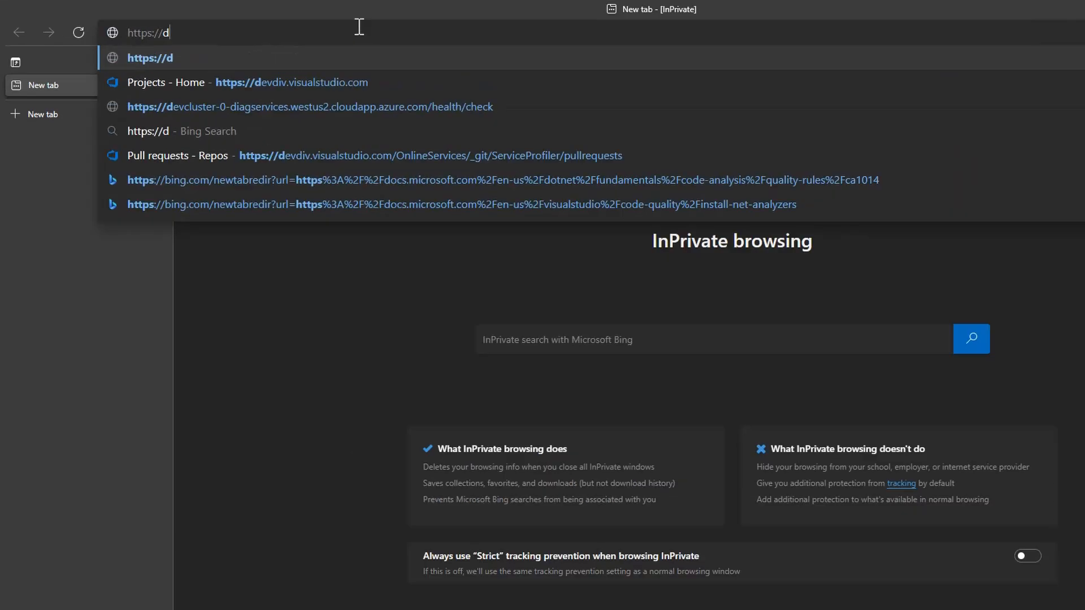
key(Enter)
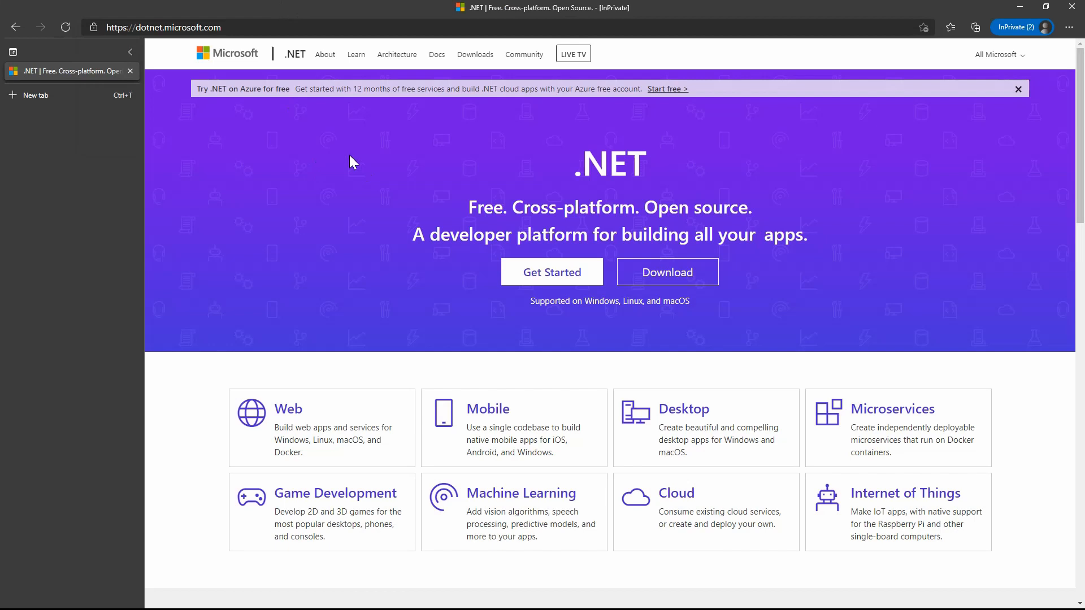
mouse_move(667, 271)
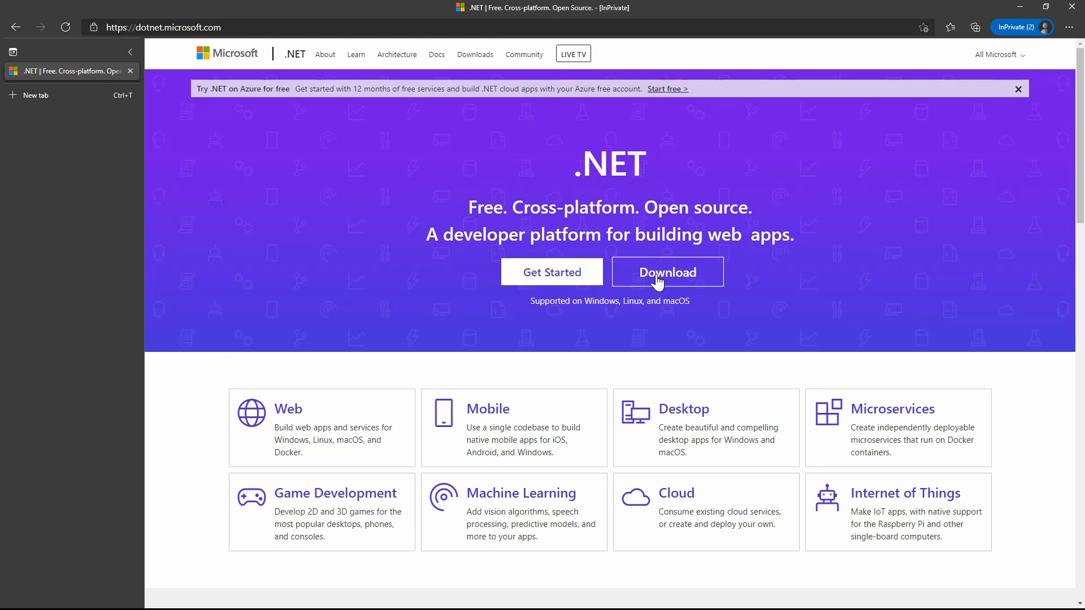
Go to the Download .NET page from the home page's Download button.
click(667, 271)
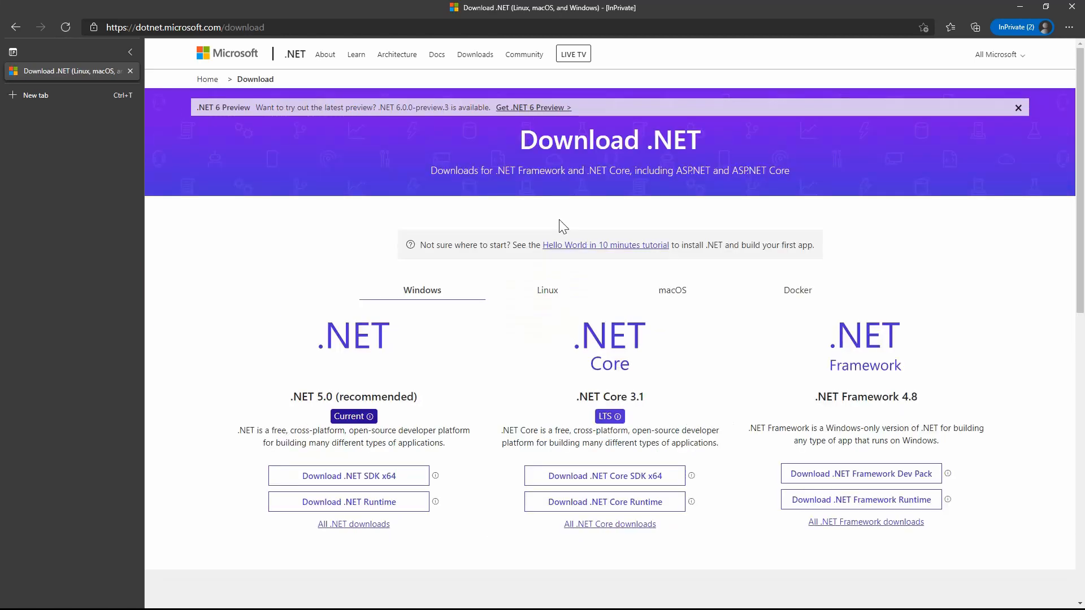
mouse_move(477, 192)
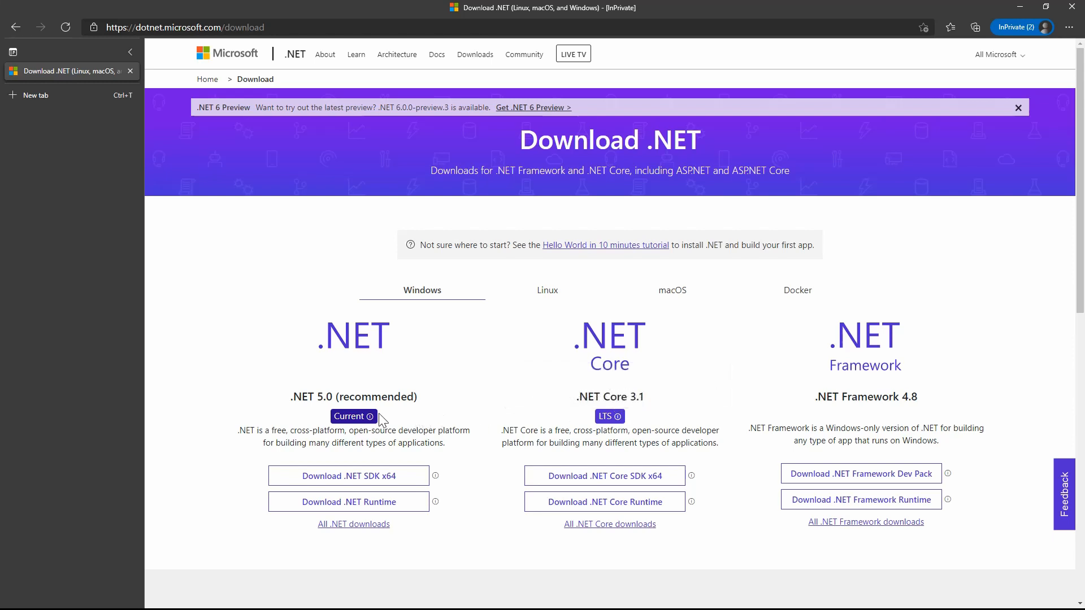
mouse_move(373, 416)
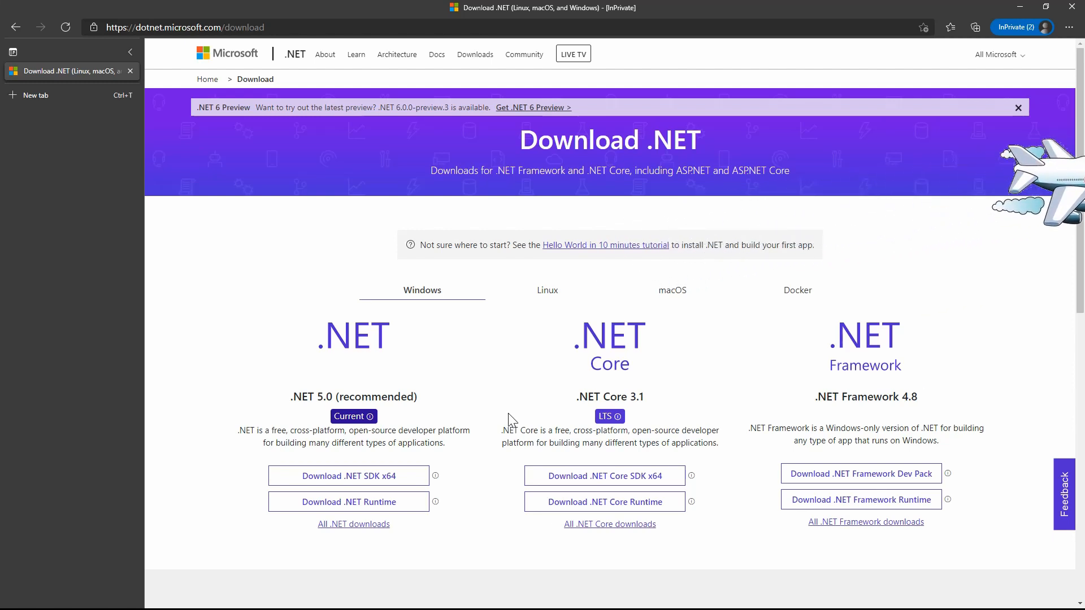
mouse_move(430, 489)
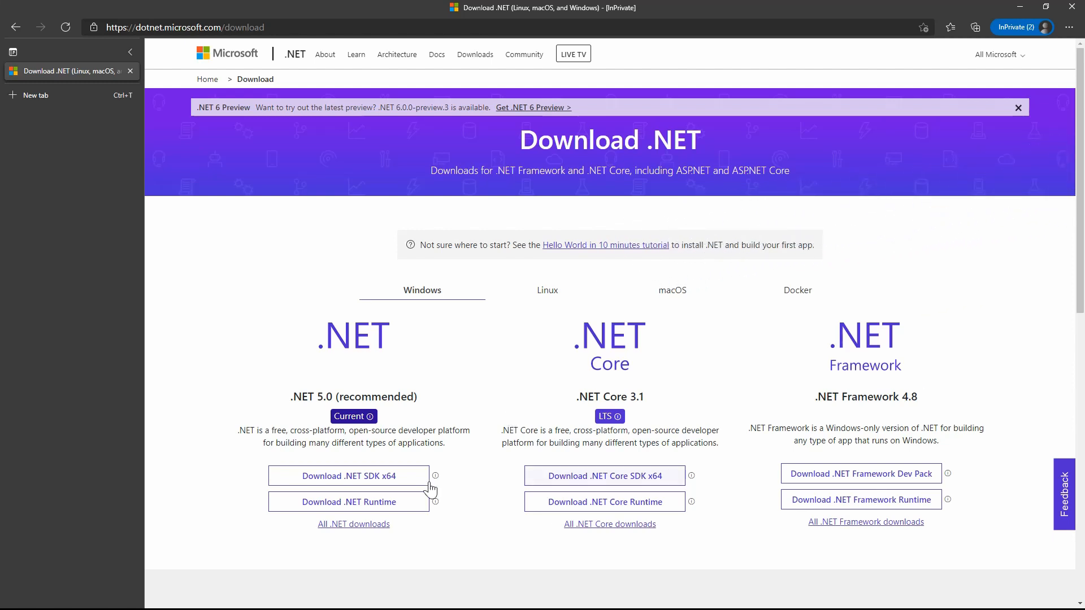
Download the .NET 5.0 SDK x64 installer and switch away from the browser.
click(350, 475)
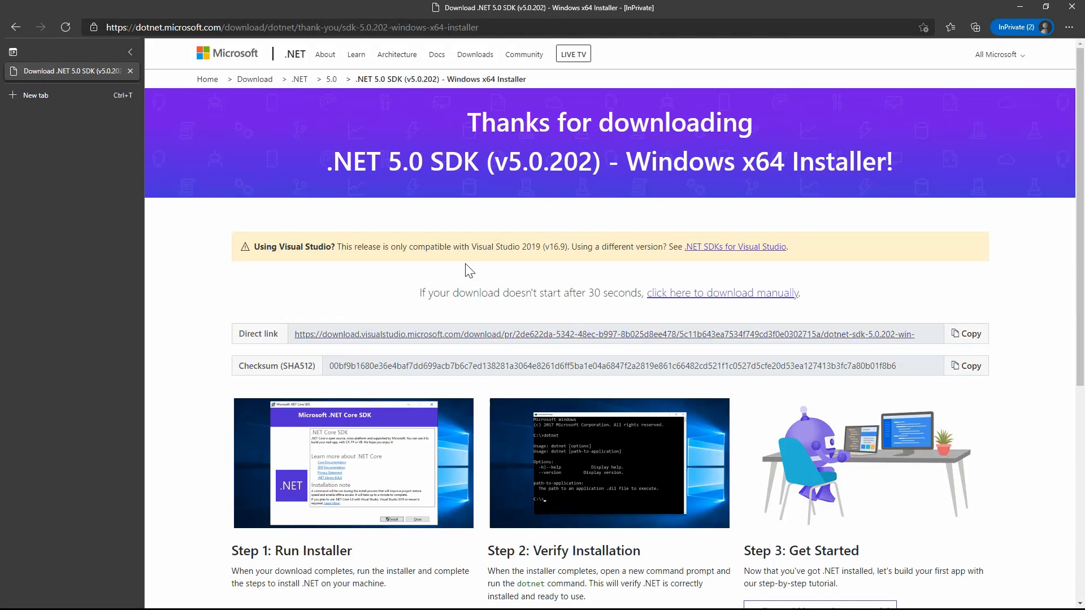
click(949, 27)
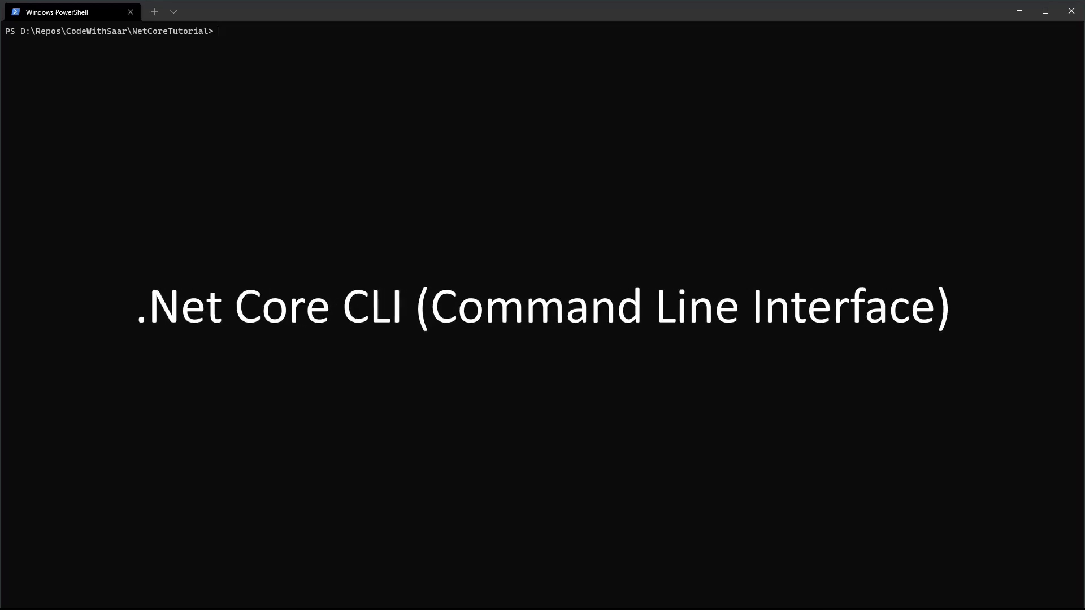
Begin a dotnet command at the PowerShell prompt in NetCoreTutorial.
text(dotnet)
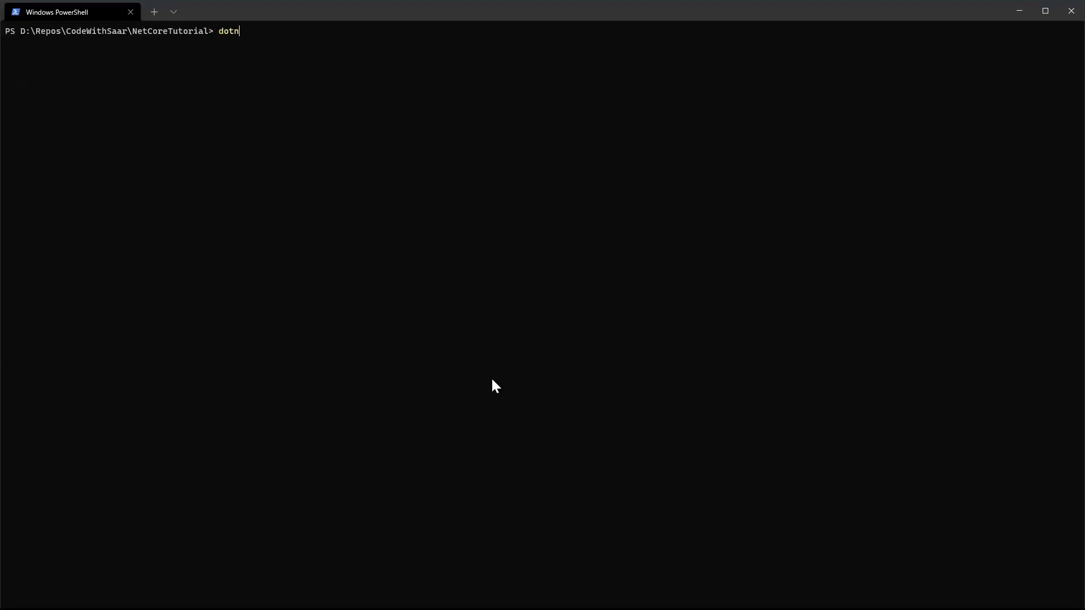
Run dotnet --version, reporting 5.0.202, then mistype a dontet command.
text(et --vr)
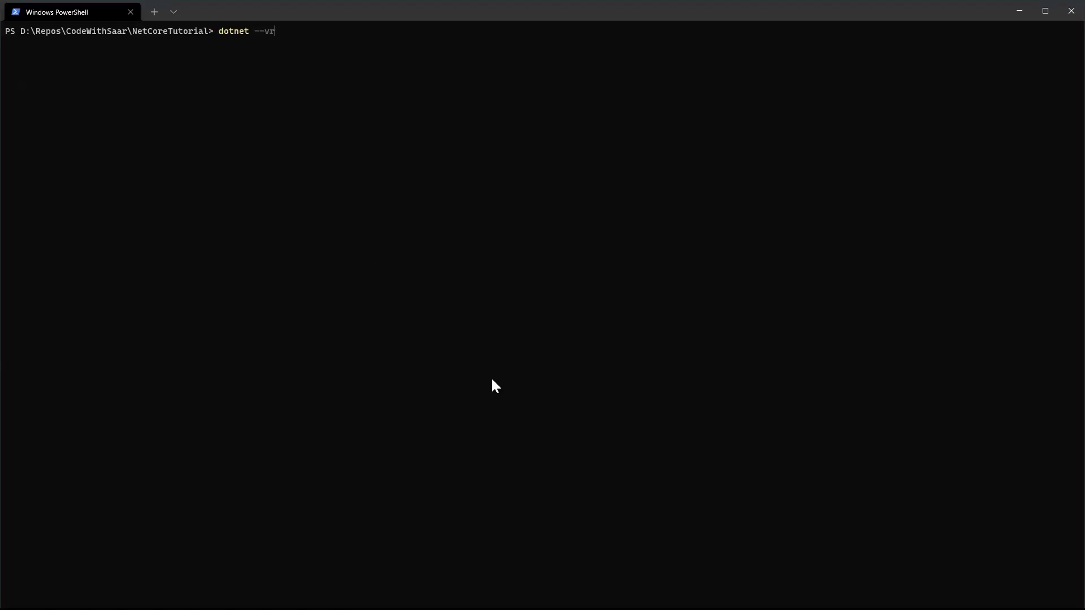
text(ersion)
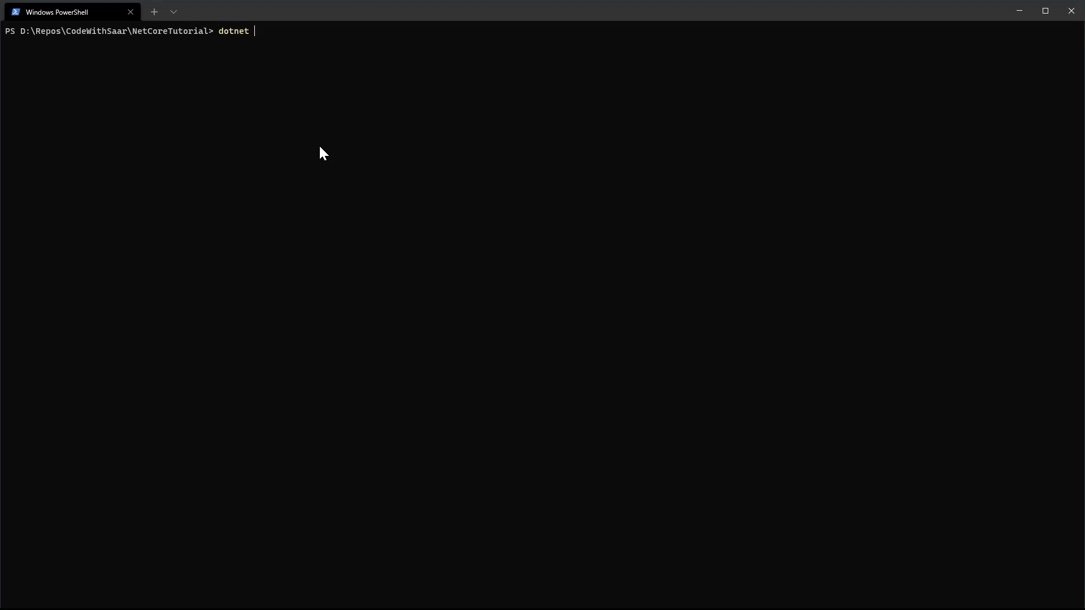
text(--version)
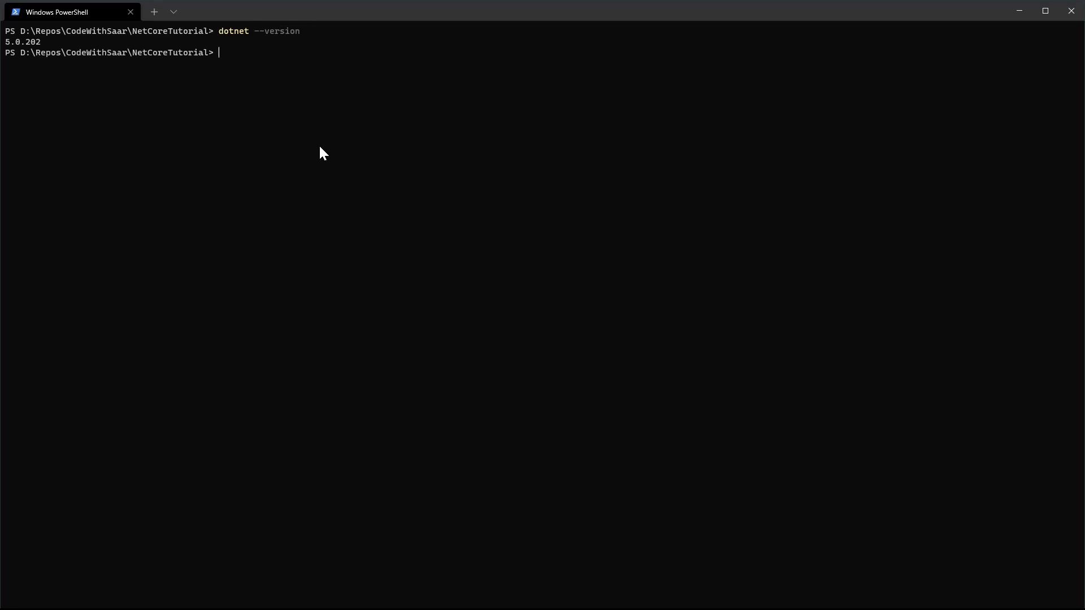
text(dontet --info)
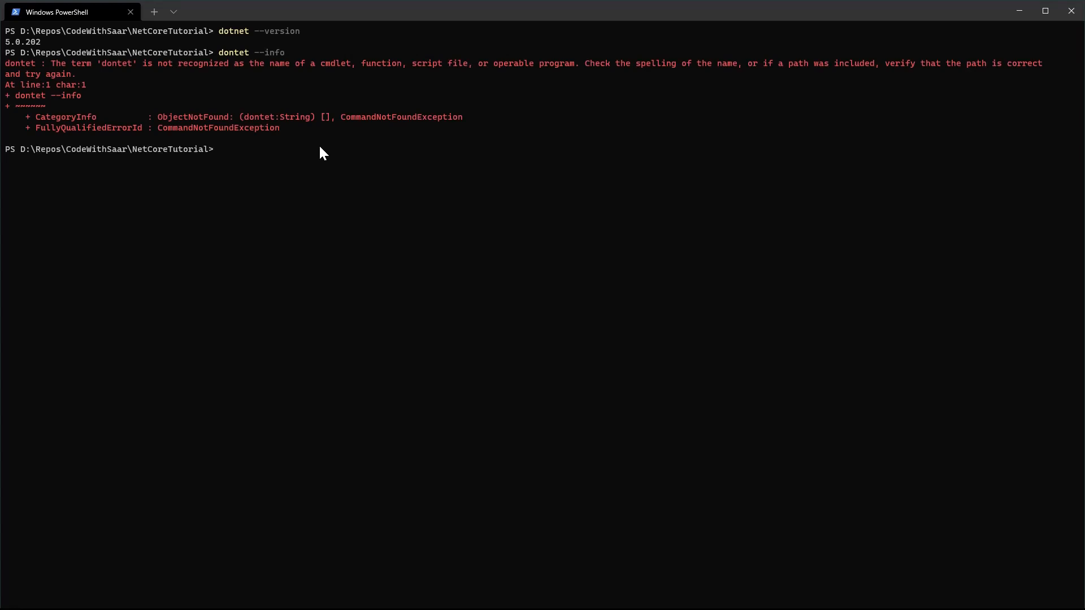
Run dotnet --info to list SDKs 3.1.408 and 5.0.202, then create a global.json with dotnet new.
text(dotnet)
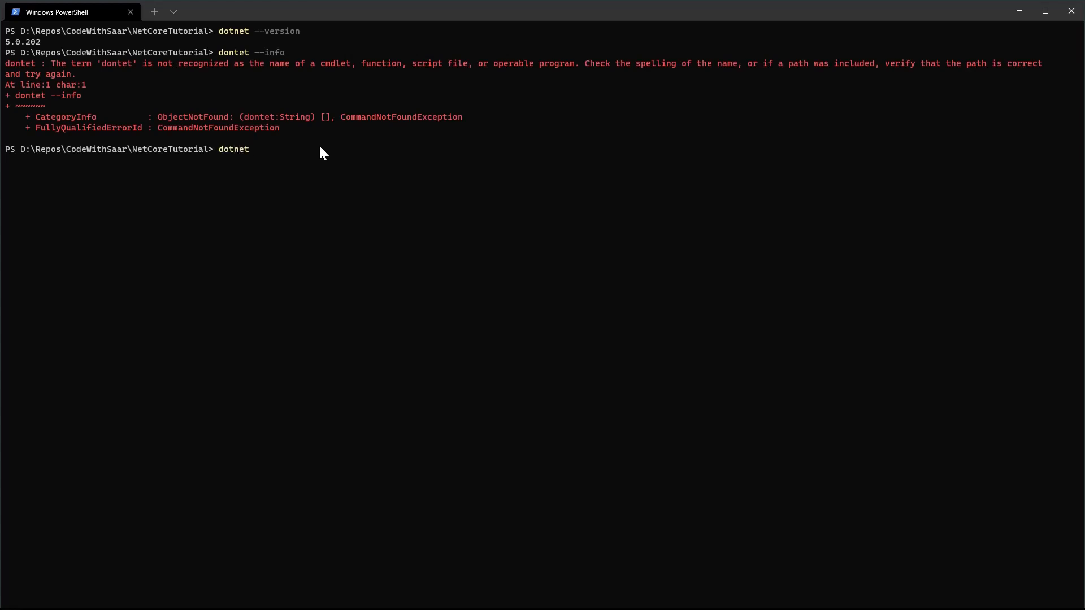
text(--info)
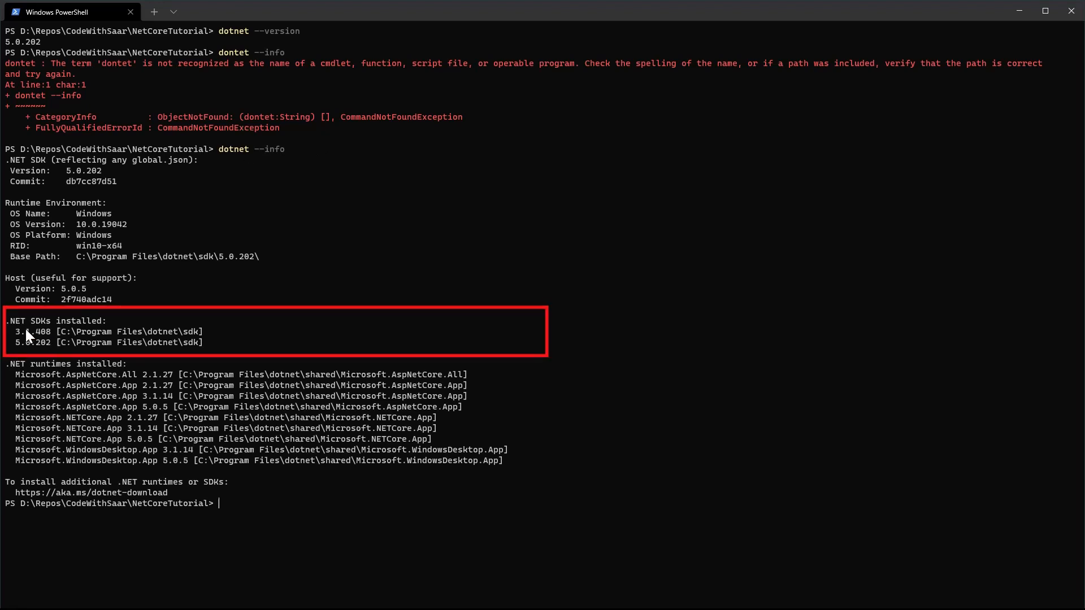
text(do)
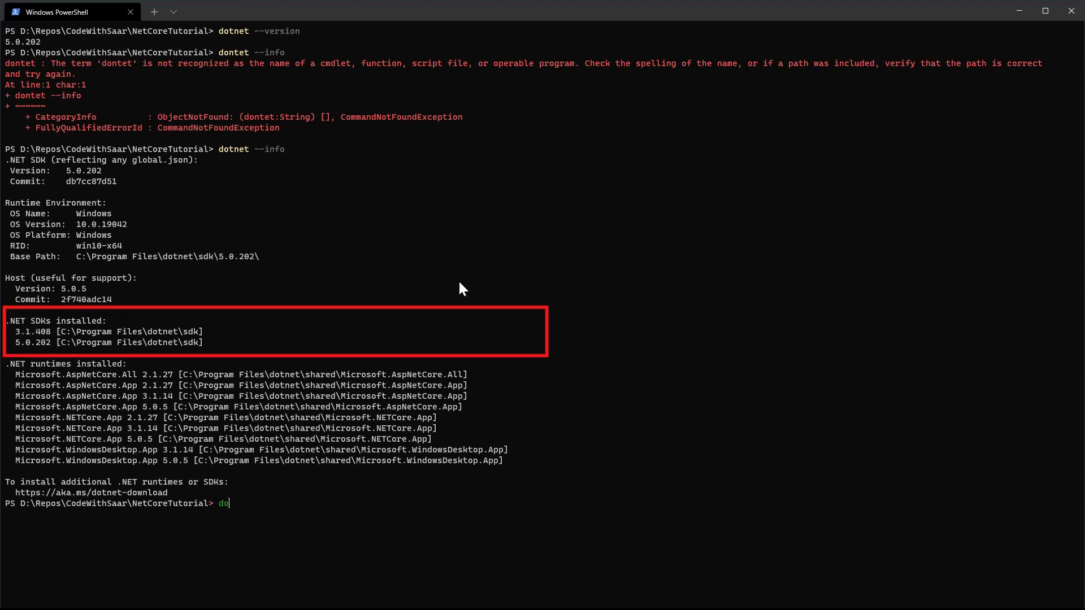
text(tnet new globaljso)
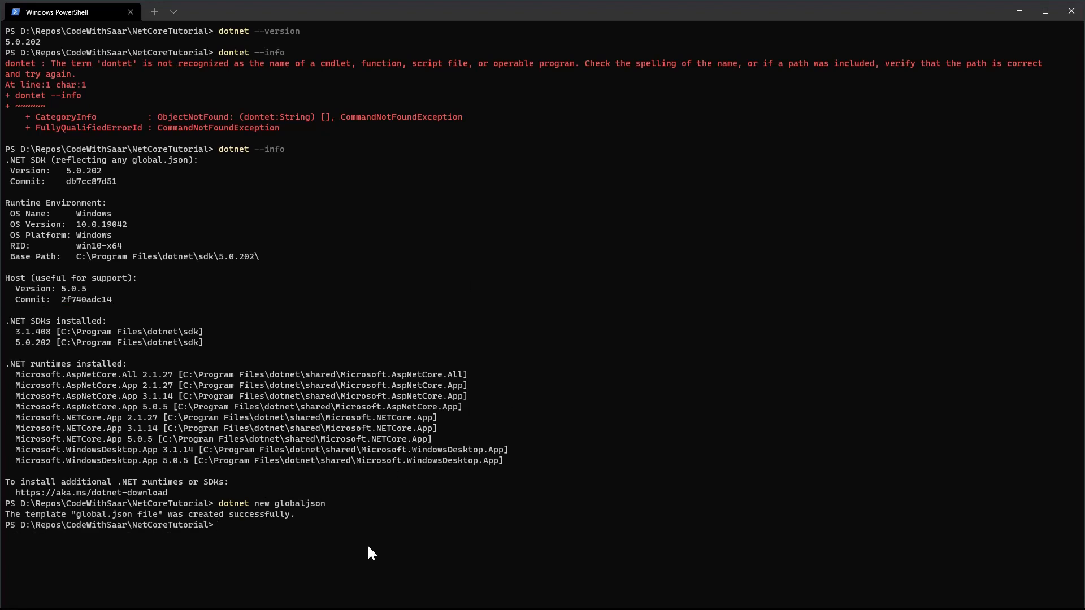
Edit global.json in Notepad to pin SDK version 3.1.408, then save and close it.
text(notepad)
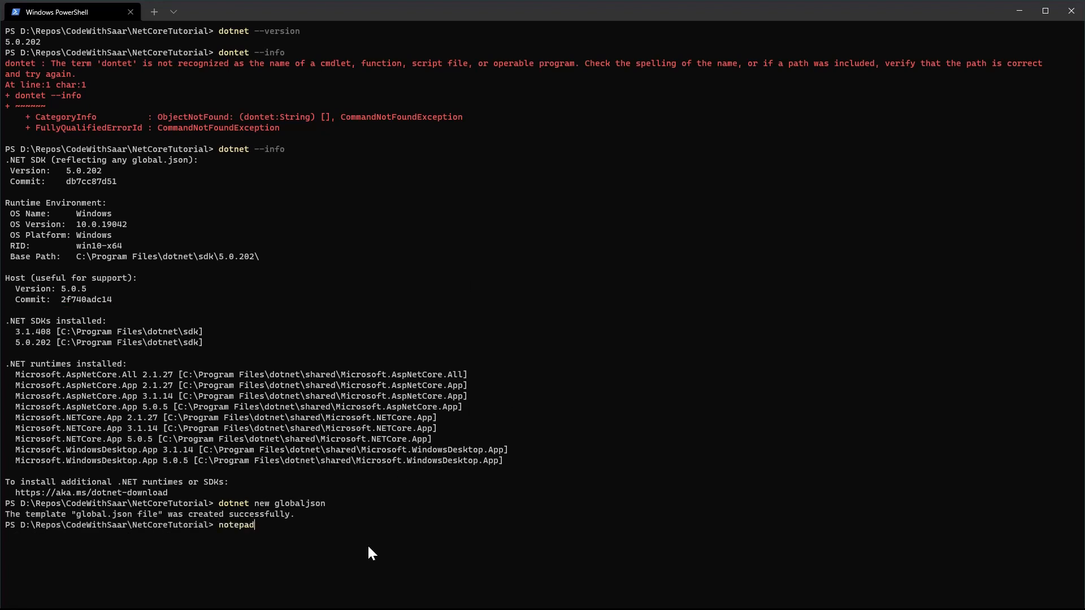
text(.\global.json)
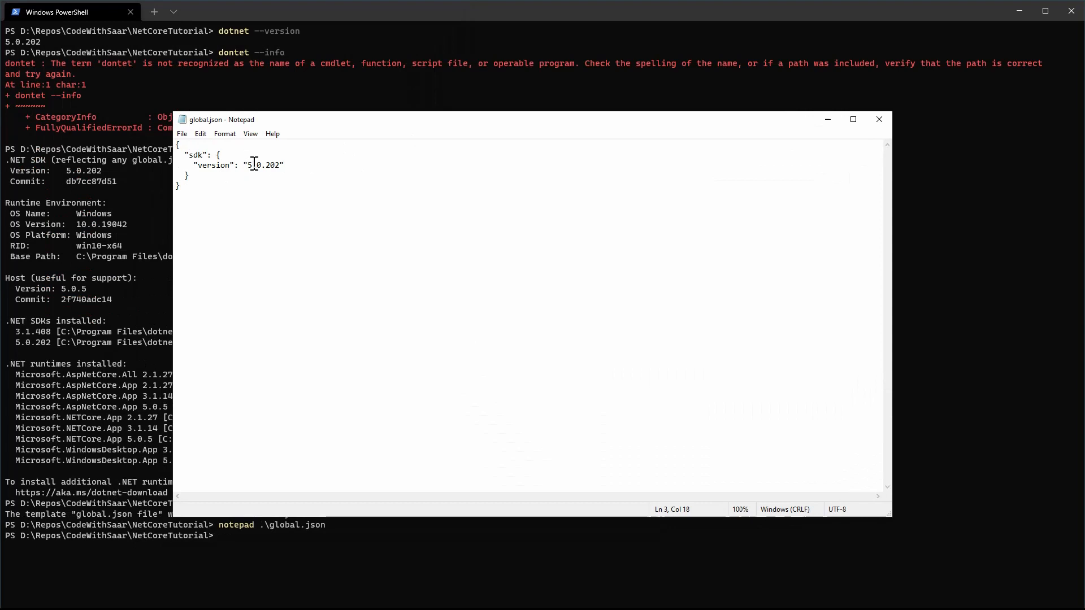
text(3.1.408)
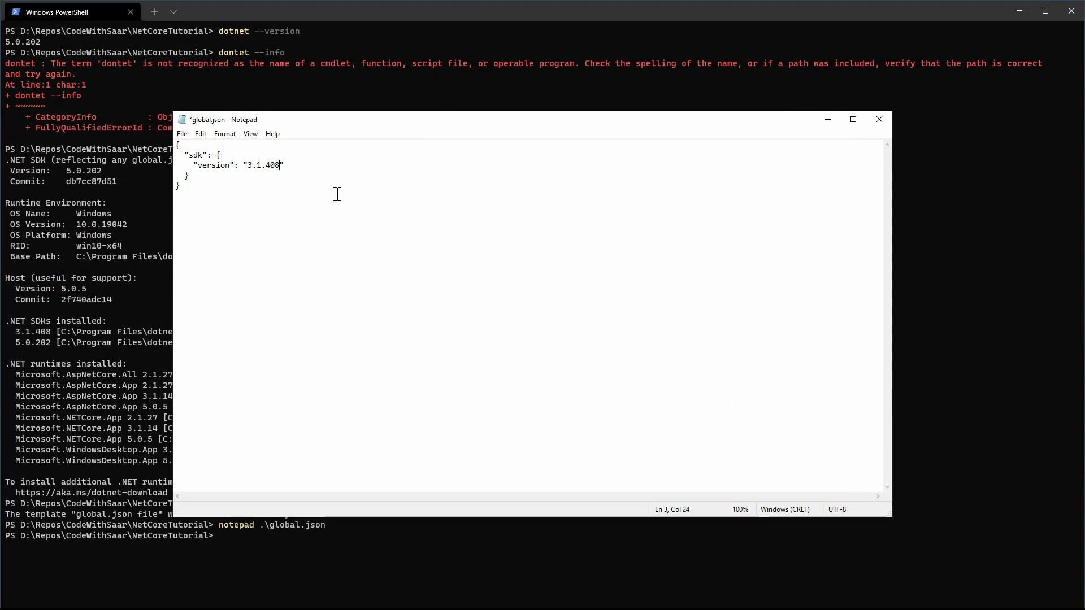
click(181, 134)
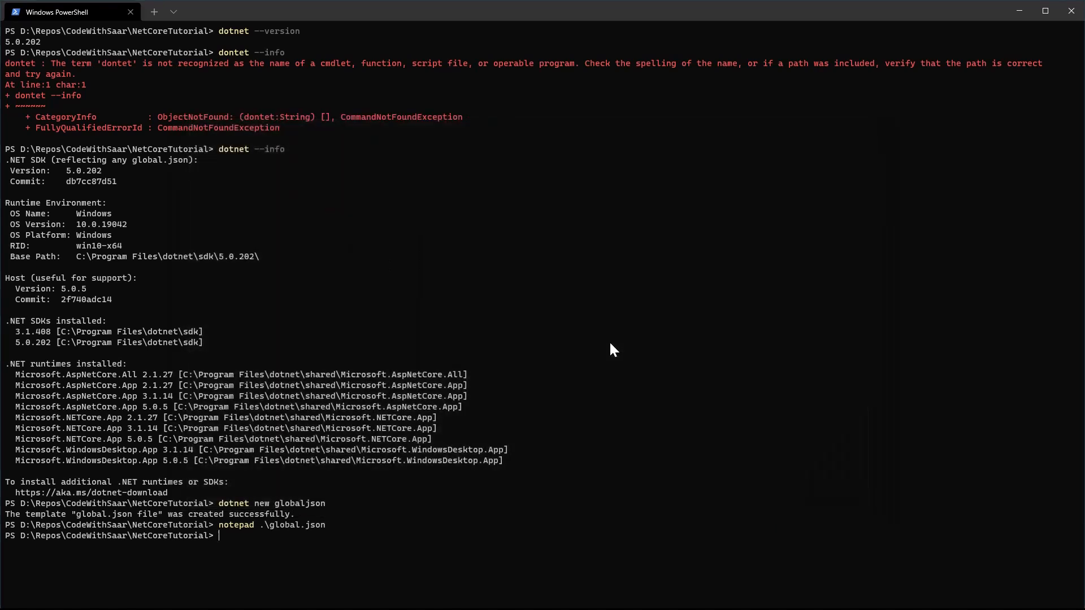
Run dotnet --version again to confirm it now prints 3.1.408.
text(dotnet --version)
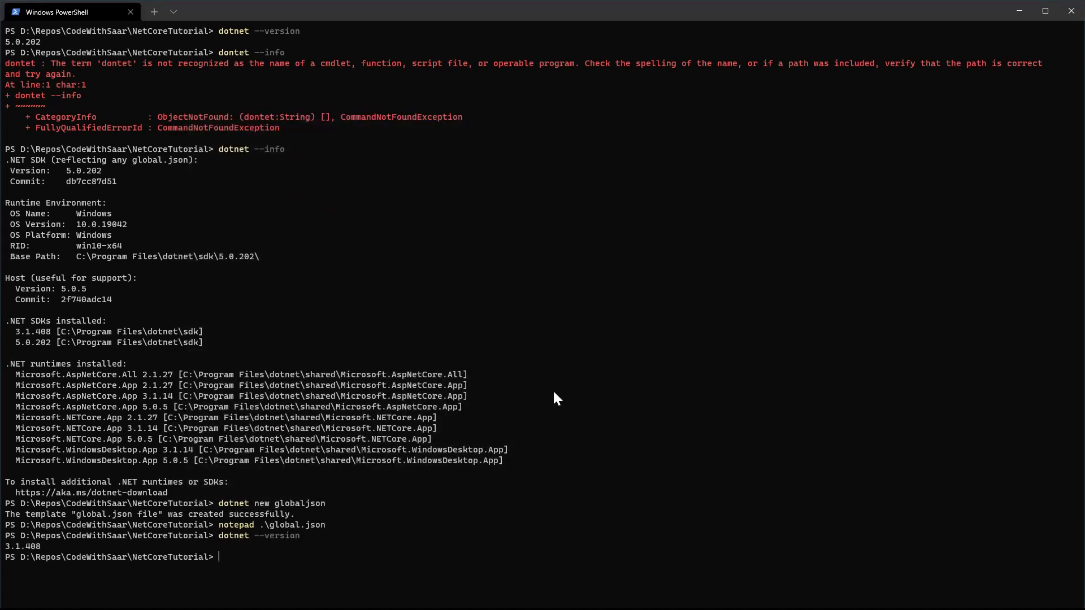
mouse_move(49, 554)
text(dir)
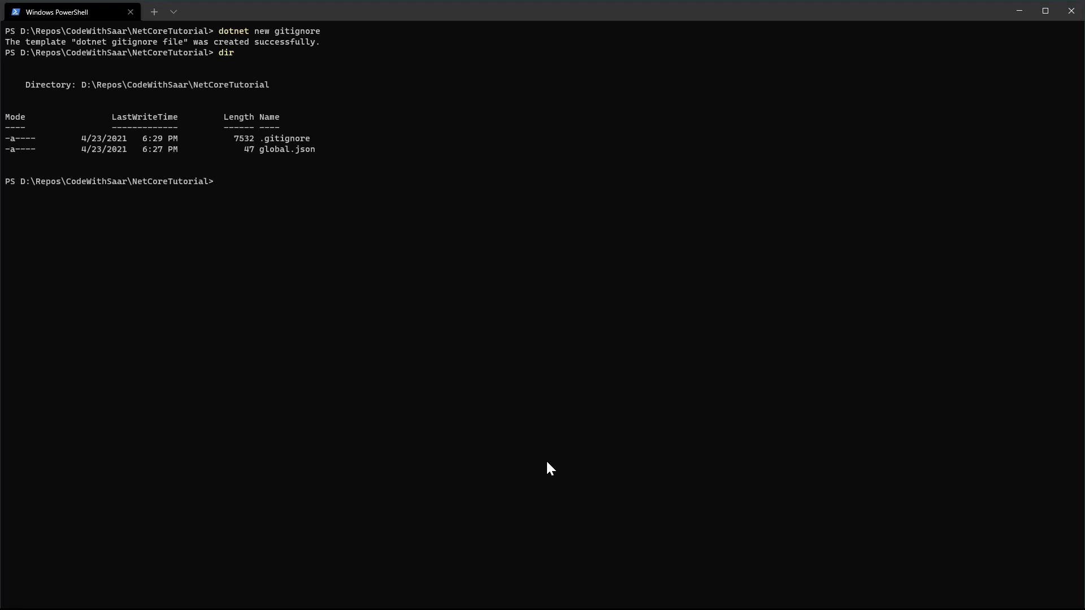
Print the .gitignore file with type and scroll through its rules.
text(type .git)
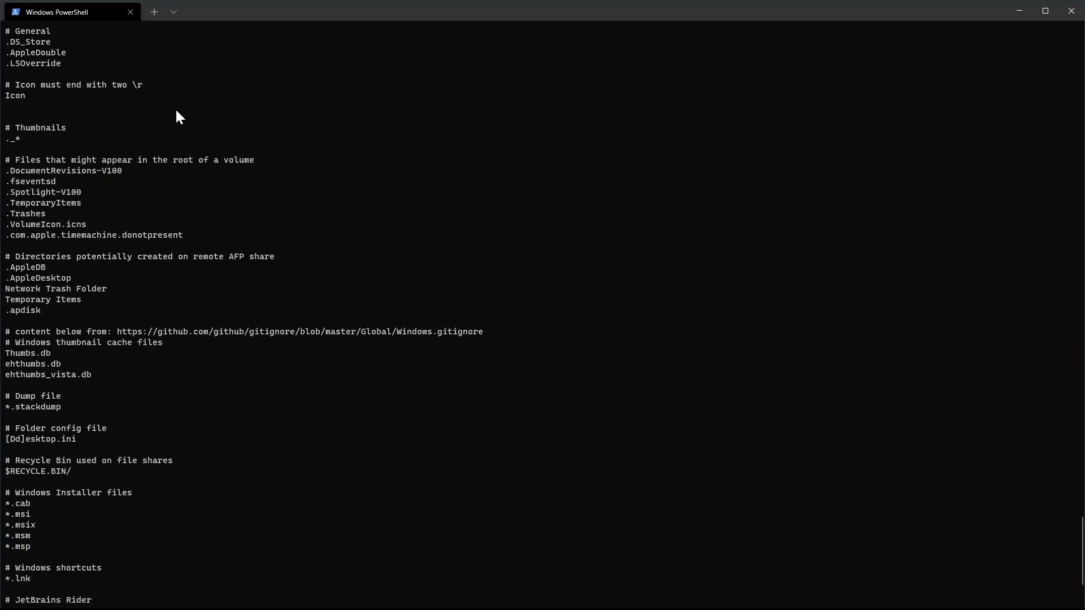
scroll(down, 3)
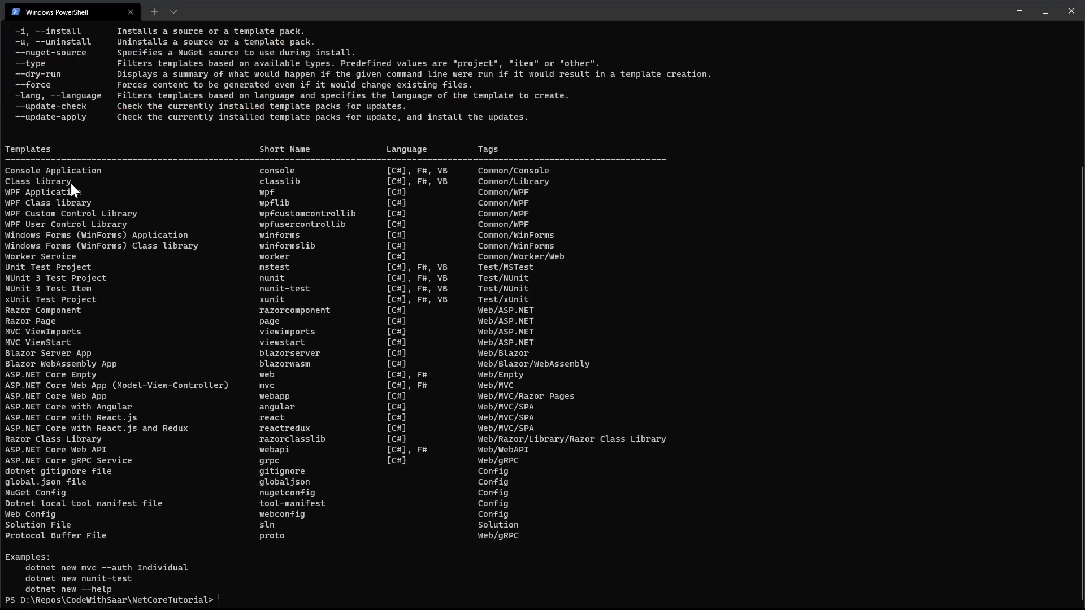
mouse_move(49, 537)
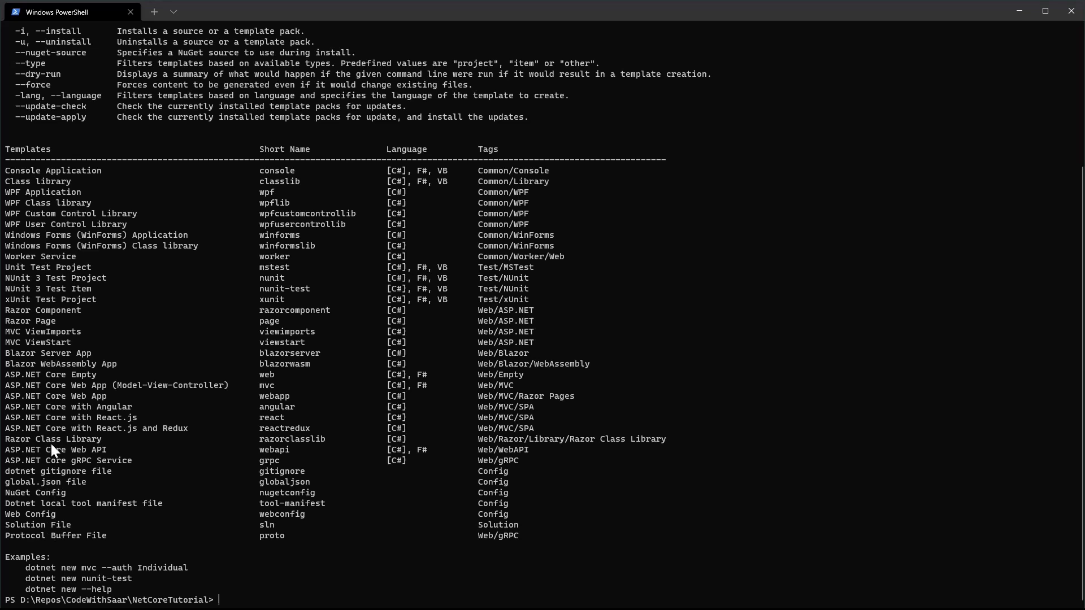
mouse_move(368, 471)
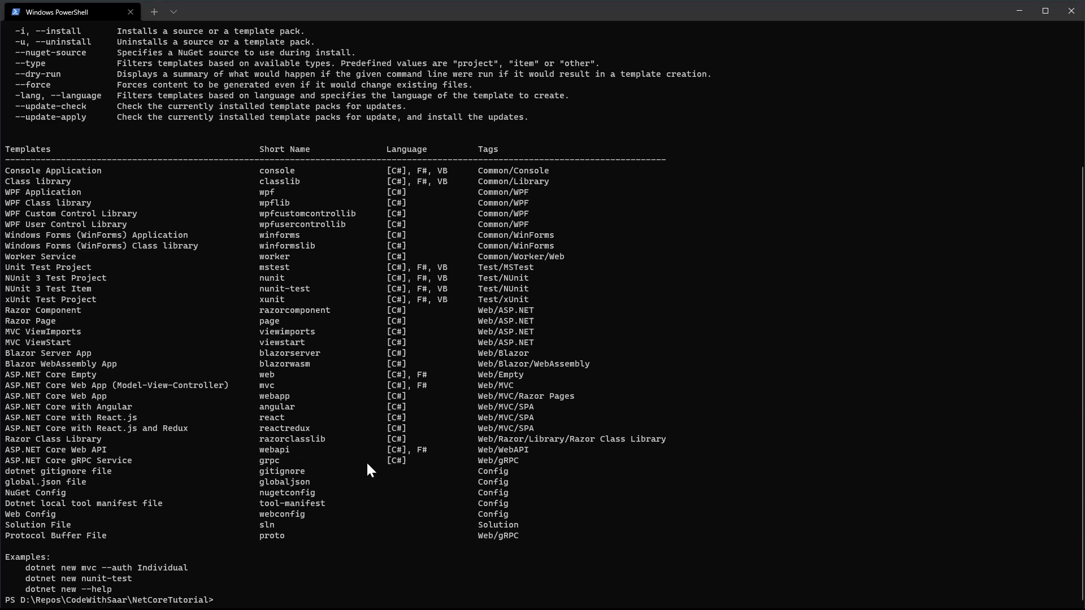
Run dotnet new to list the installed project templates.
text(dotnet new console)
text(dotnet run)
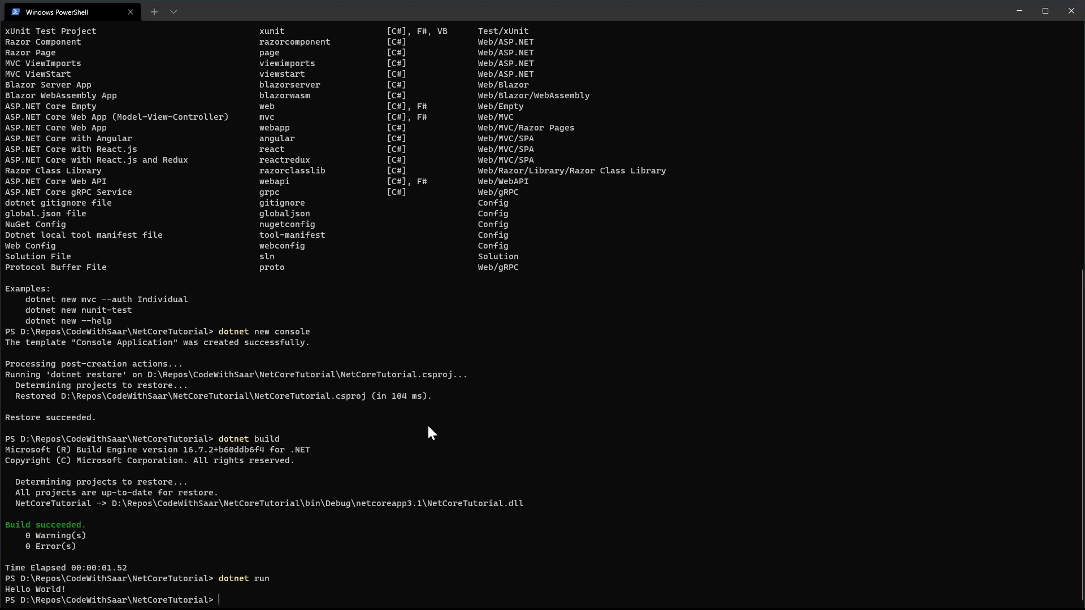
Launch Visual Studio Code on the project folder via code.
text(code .)
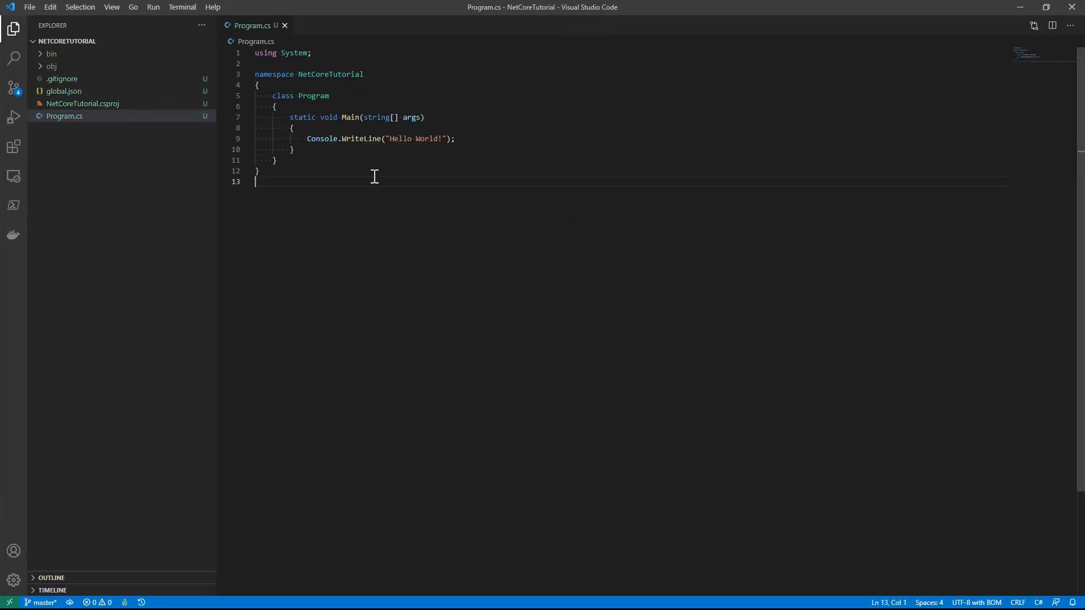
Run the app with dotnet run in the integrated terminal, then edit the greeting to 'Hello .NET Core World!'.
click(294, 149)
text(dotnet buil)
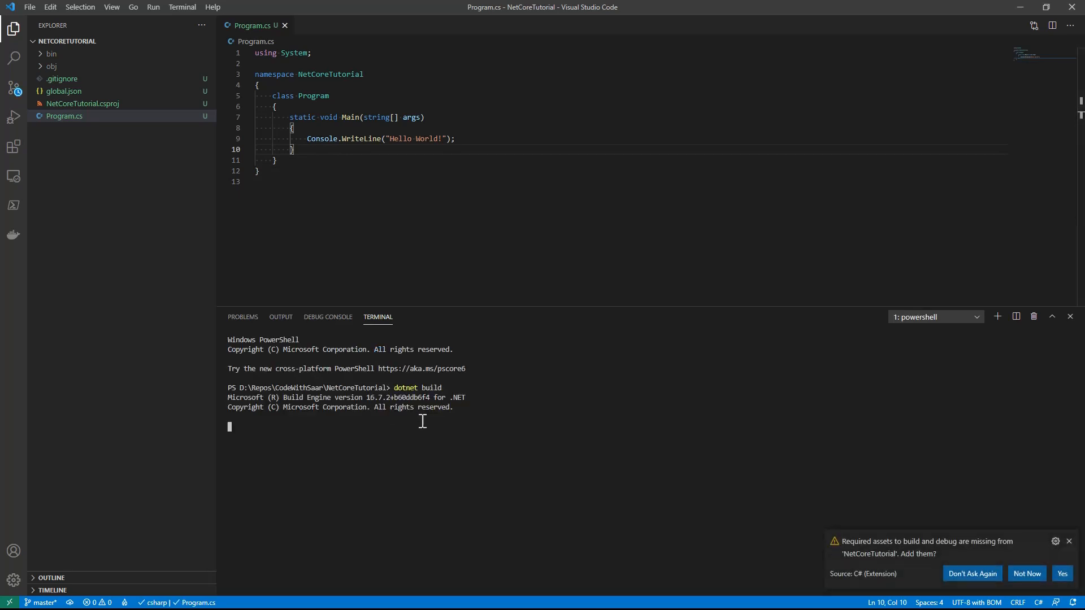
text(dotnet run)
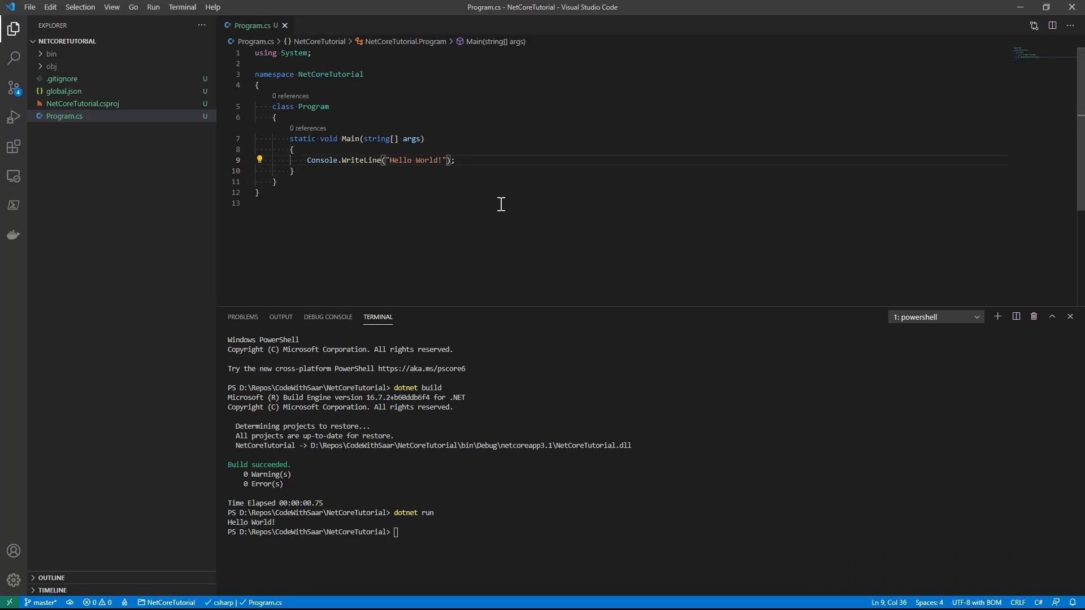
text(.NET Core)
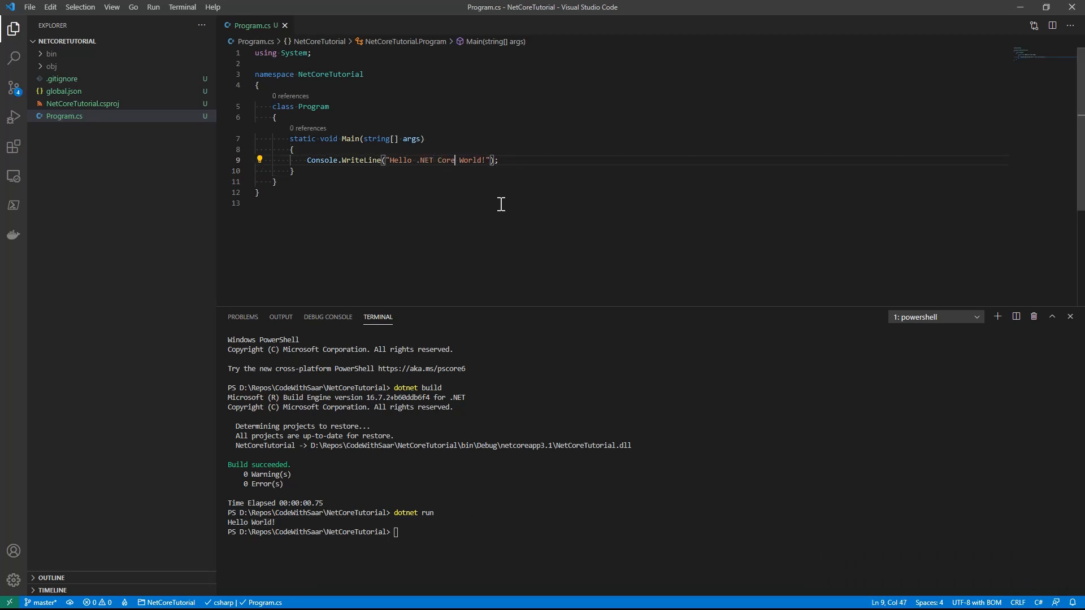